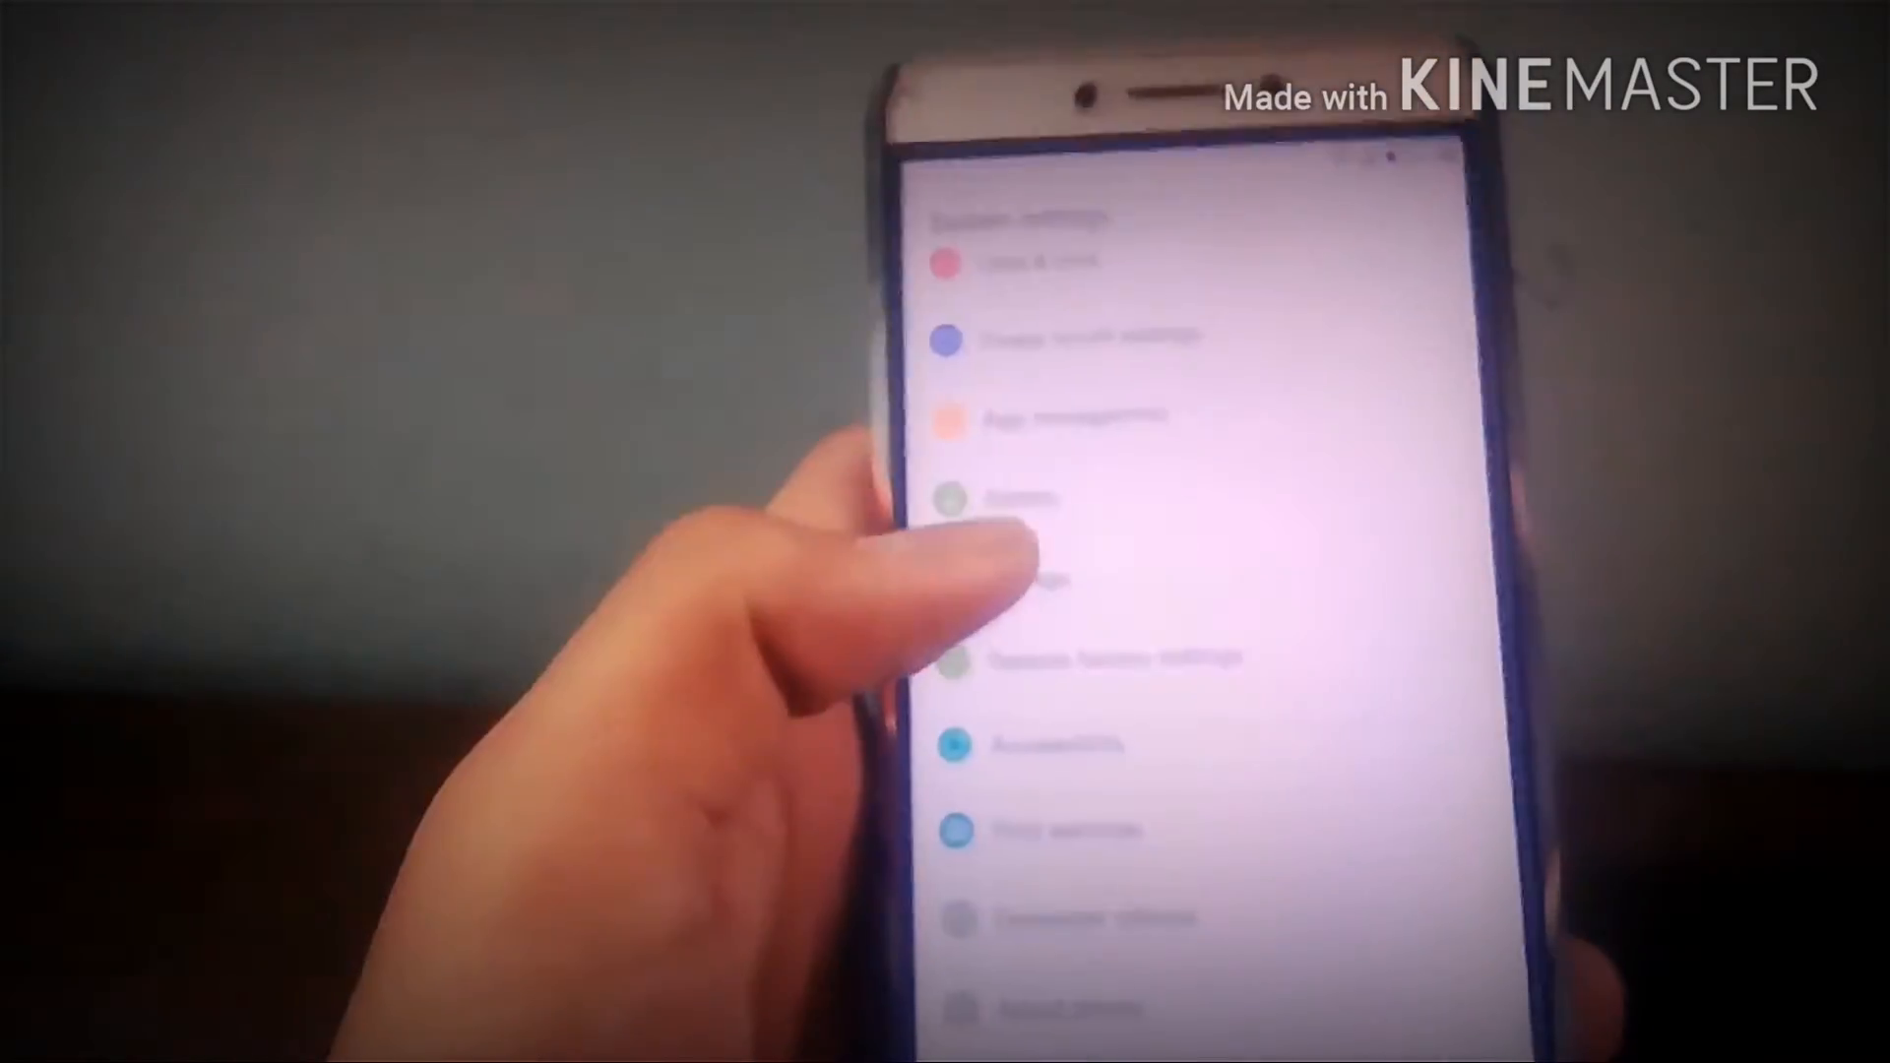
Step: Open App management to show the list of installed apps
{"action": "left_click", "coordinate": [1050, 416]}
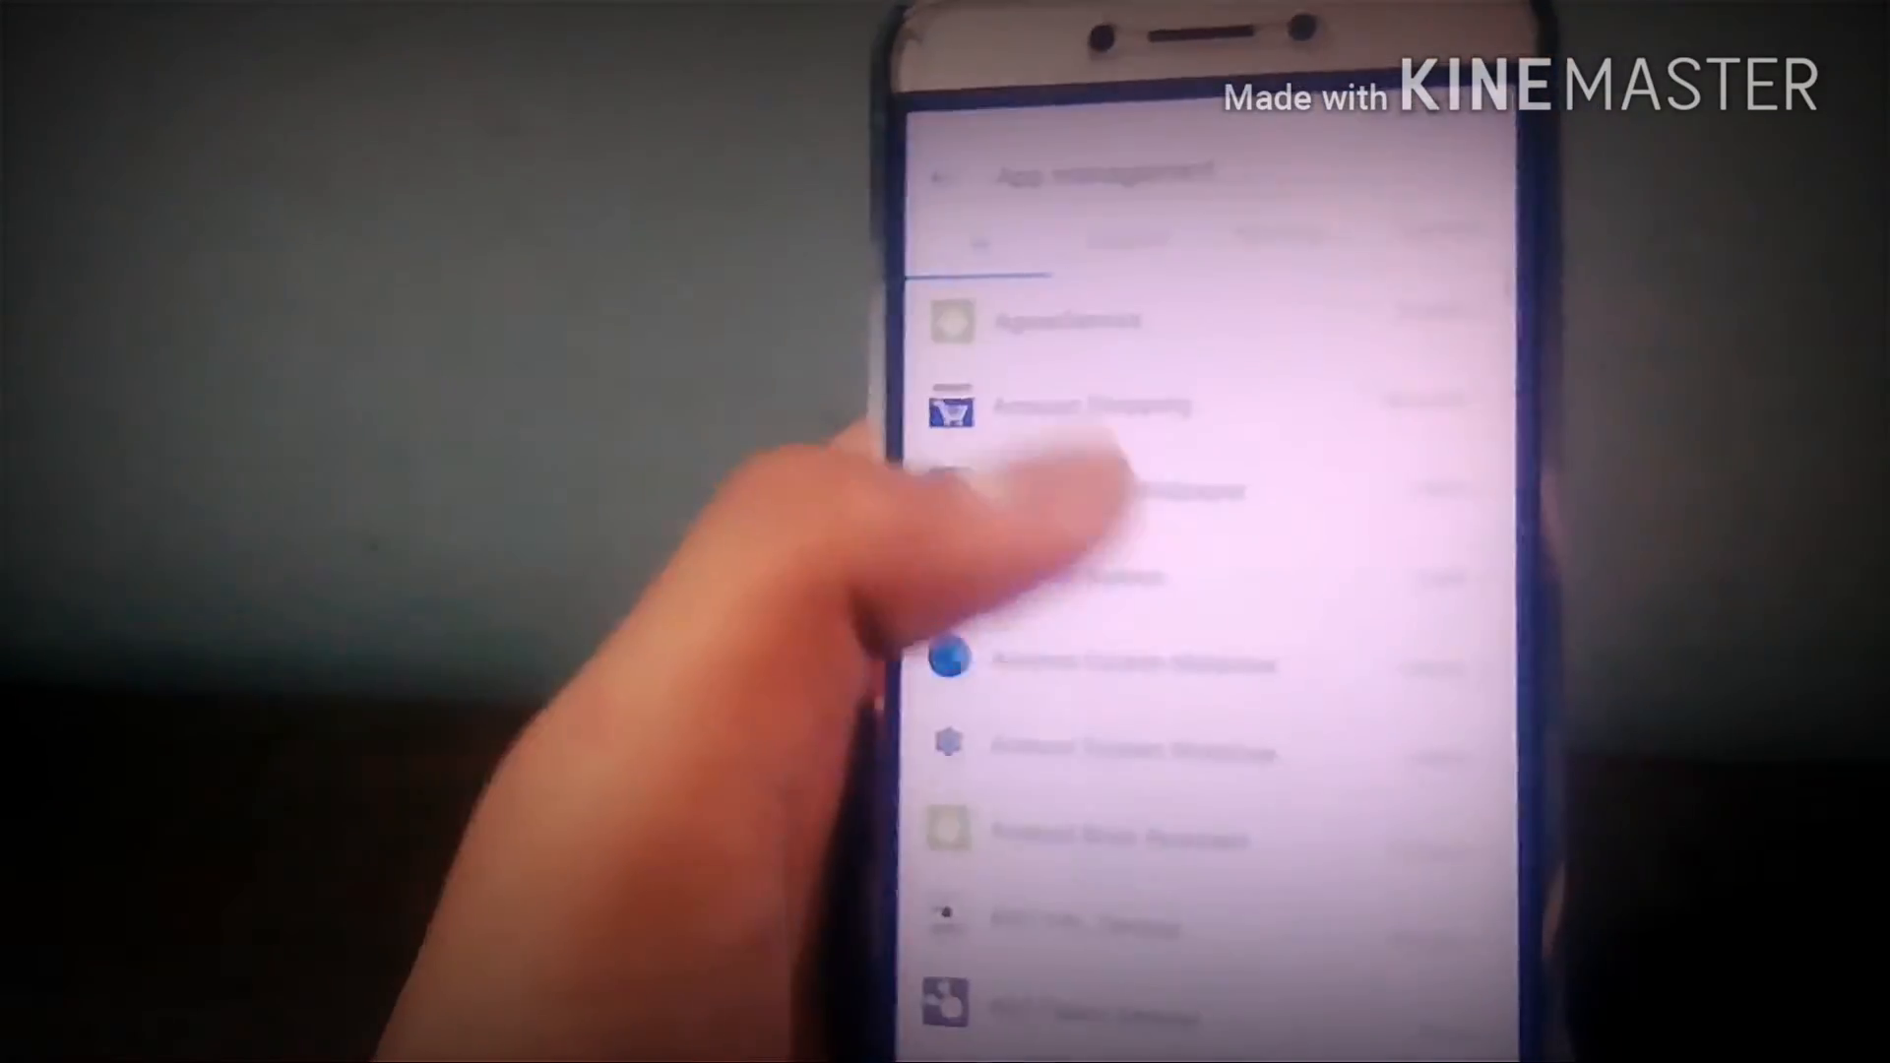